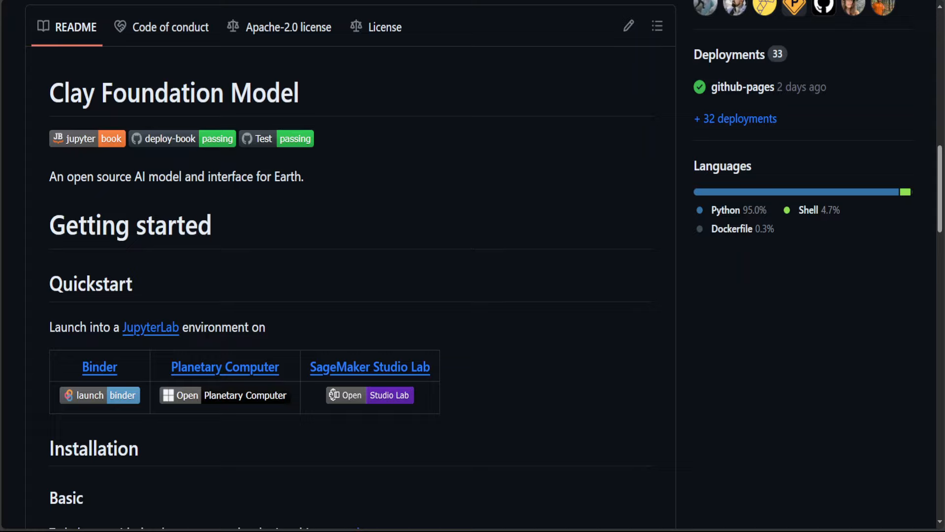
{"action": "mouse_move", "coordinate": [118, 225]}
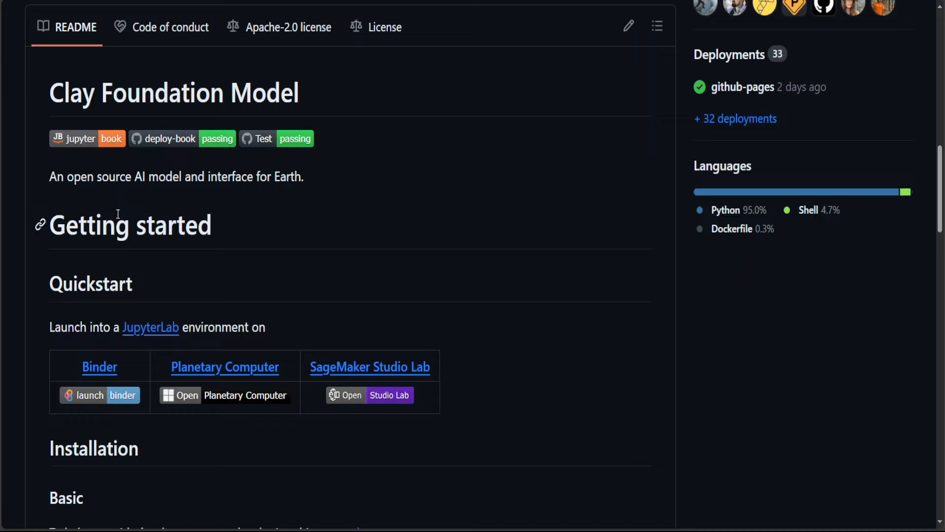
{"action": "mouse_move", "coordinate": [501, 141]}
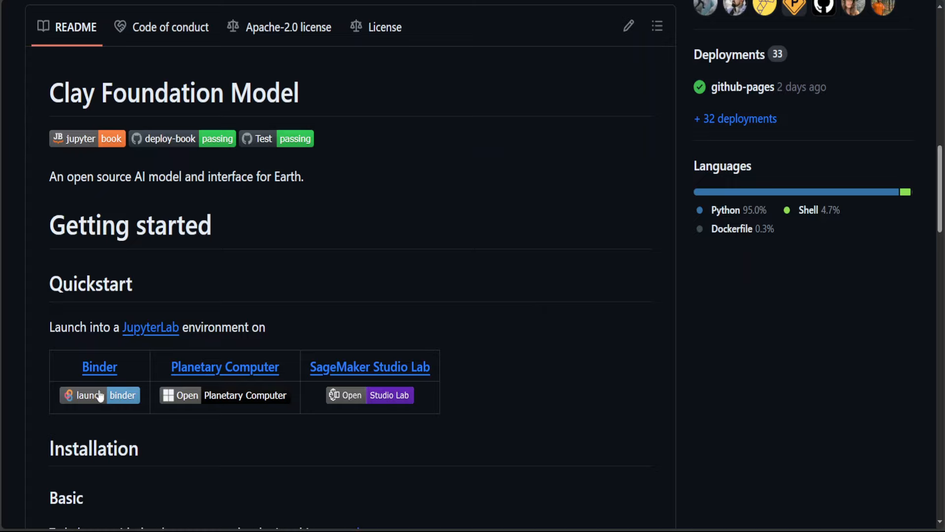
{"action": "mouse_move", "coordinate": [216, 377]}
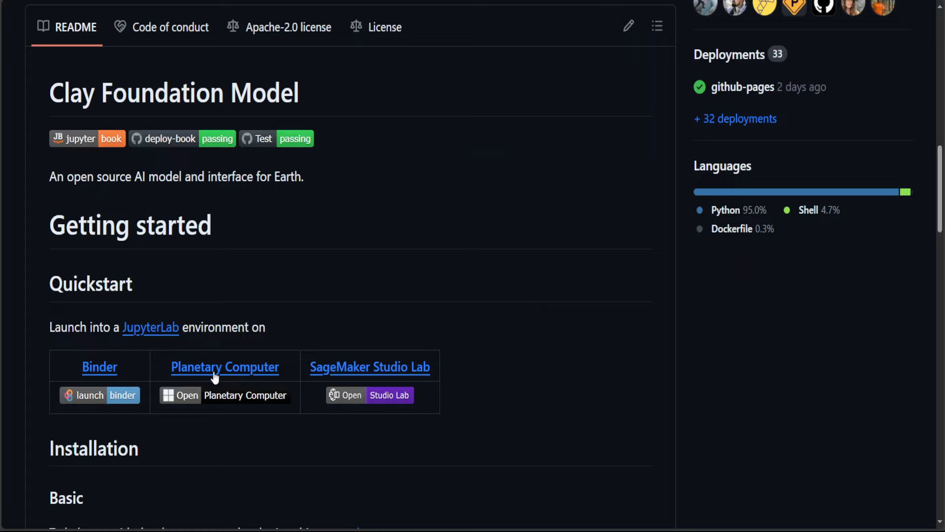
{"action": "mouse_move", "coordinate": [559, 357]}
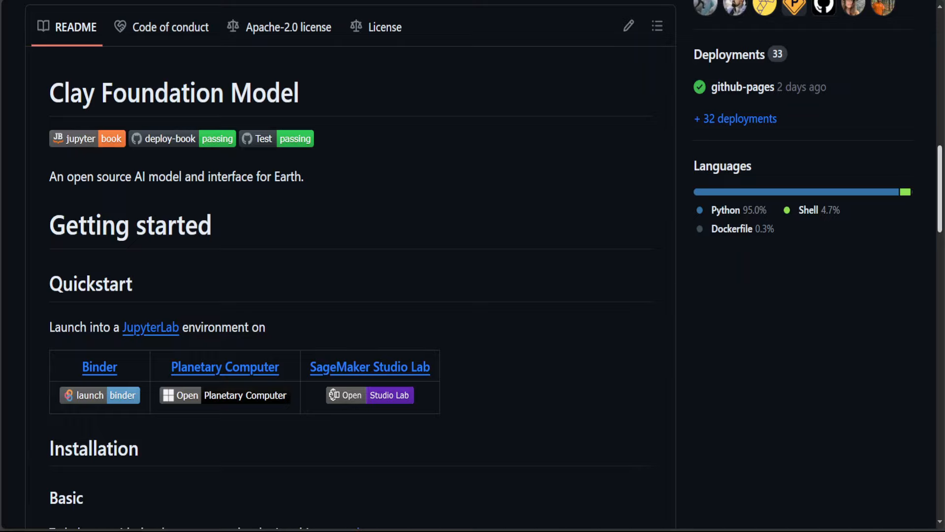
Step: Scroll the README down through the Installation section's Basic and Advanced subsections, then back up slightly
{"action": "scroll", "scroll_direction": "down", "scroll_amount": 3}
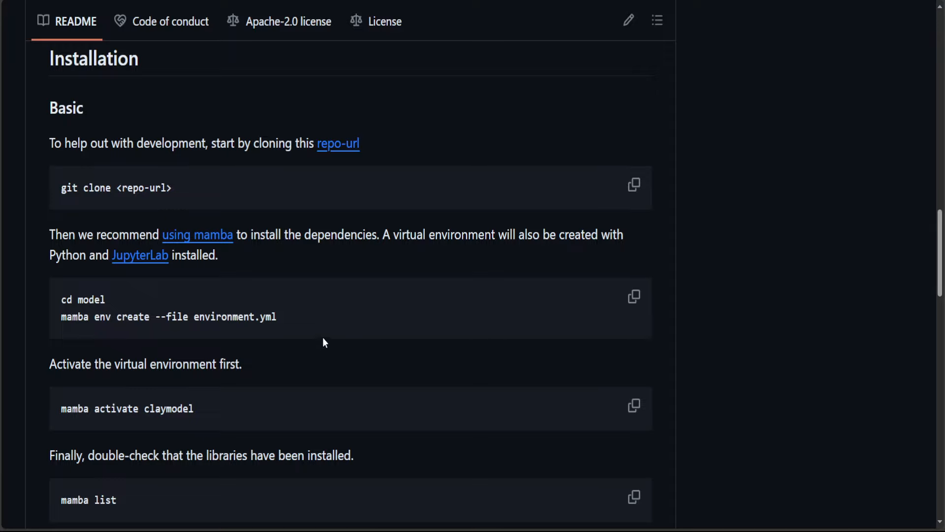
{"action": "mouse_move", "coordinate": [69, 334]}
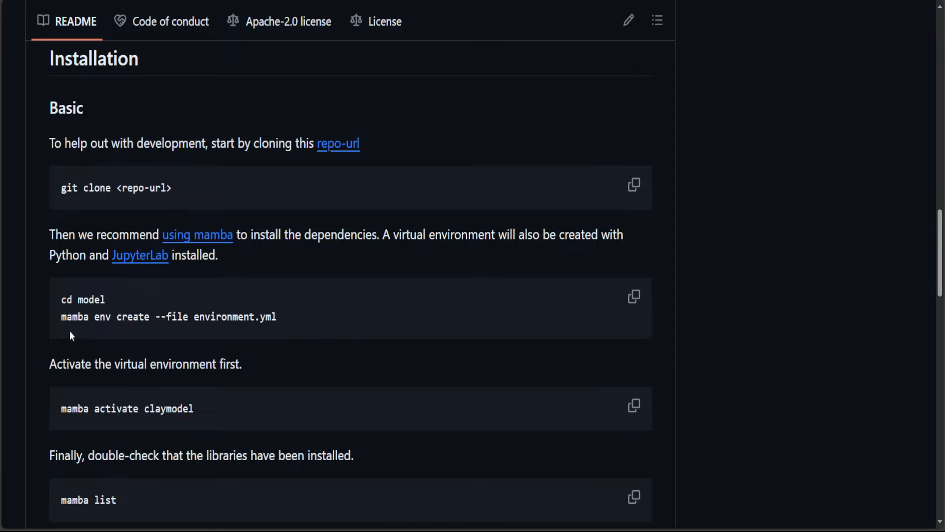
{"action": "mouse_move", "coordinate": [344, 308]}
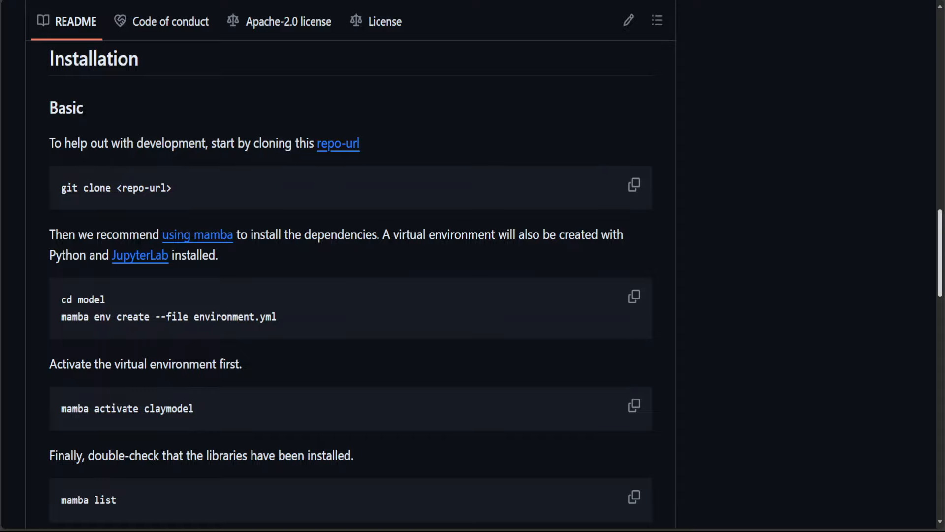
{"action": "scroll", "scroll_direction": "down", "scroll_amount": 3}
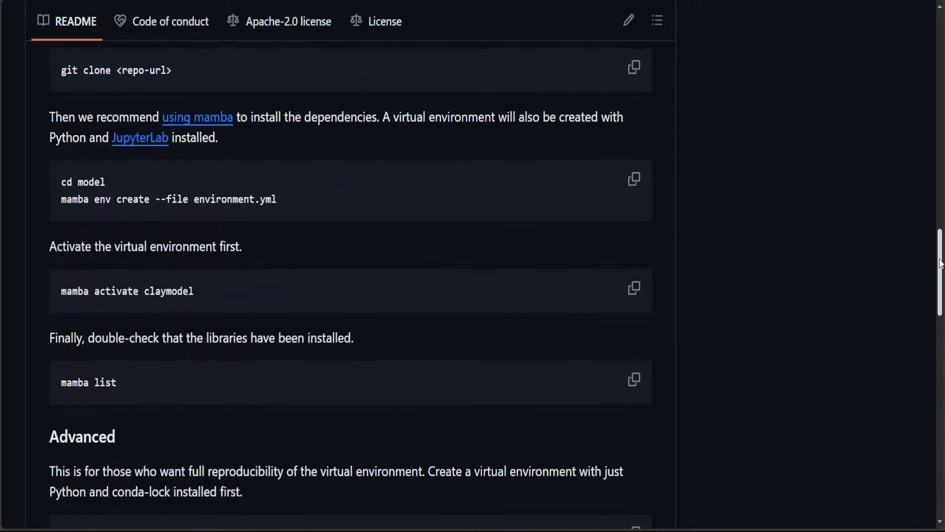
{"action": "scroll", "scroll_direction": "down", "scroll_amount": 3}
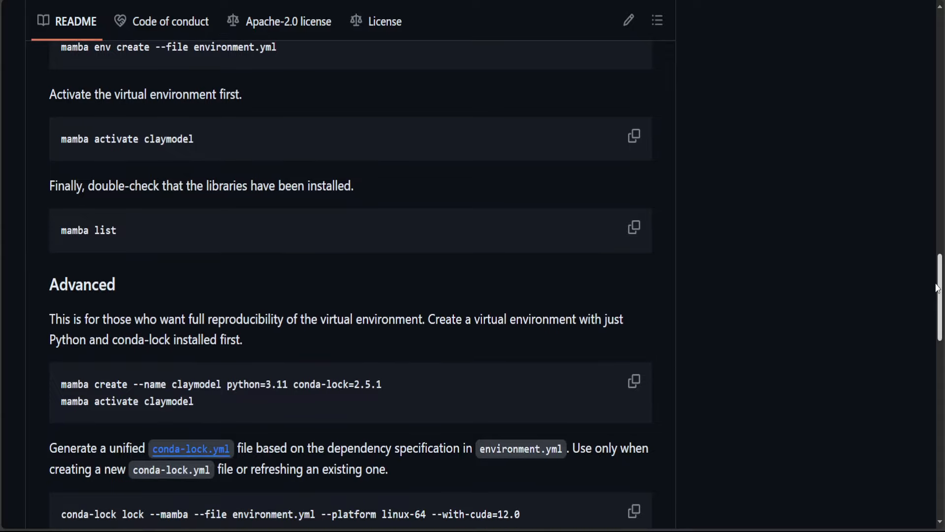
{"action": "scroll", "scroll_direction": "down", "scroll_amount": 3}
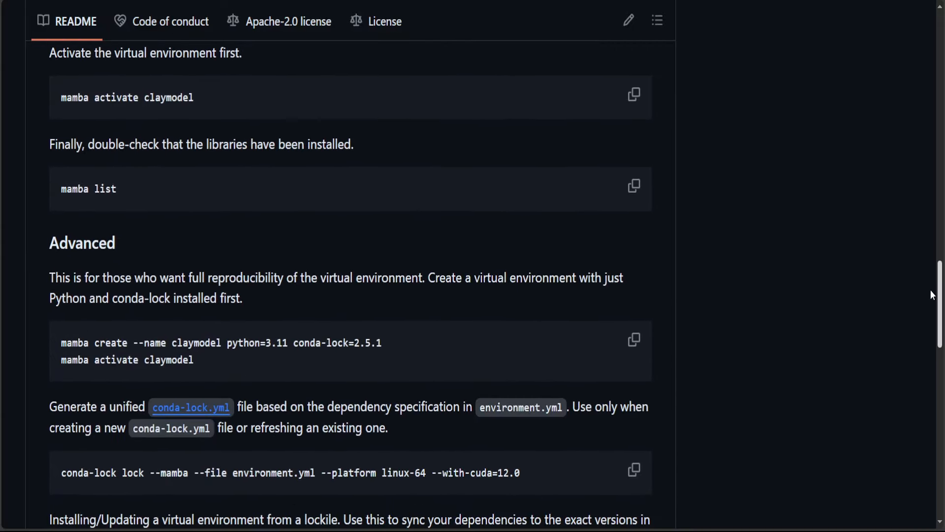
{"action": "scroll", "scroll_direction": "down", "scroll_amount": 3}
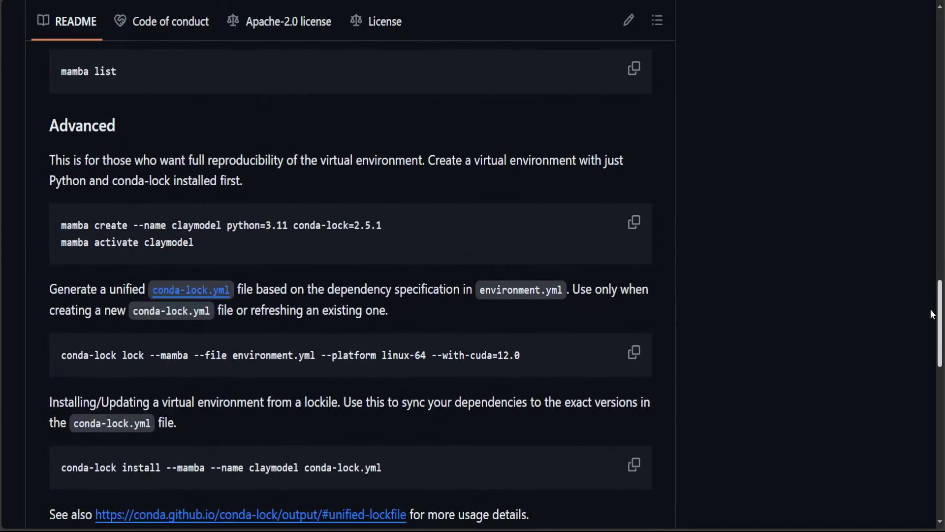
{"action": "scroll", "scroll_direction": "up", "scroll_amount": 3}
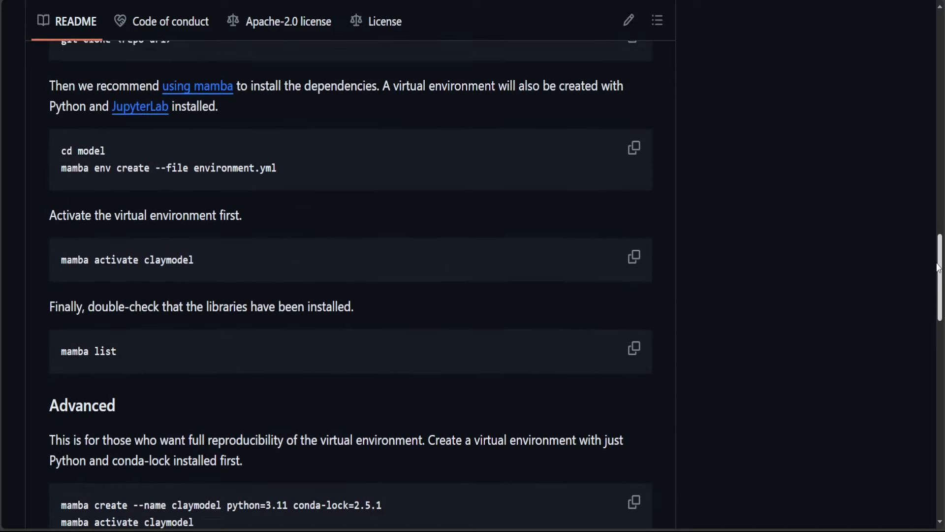
{"action": "scroll", "scroll_direction": "up", "scroll_amount": 3}
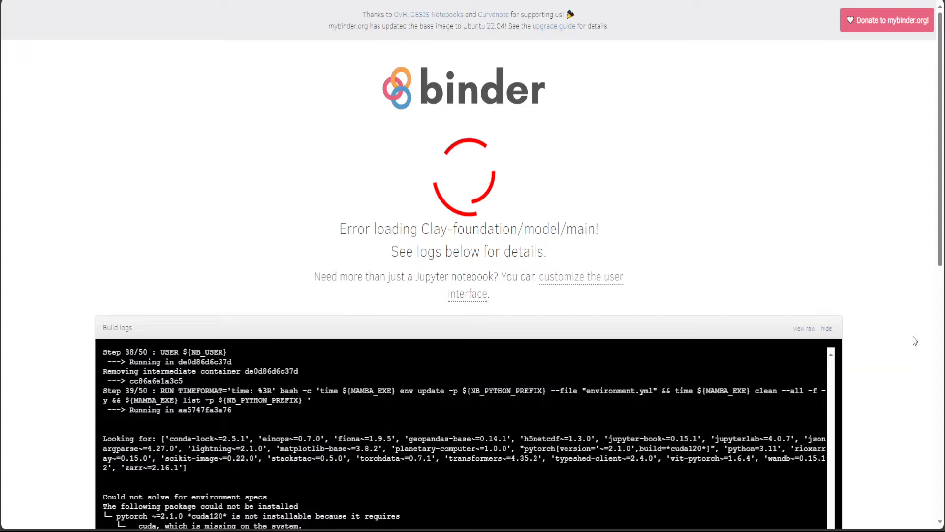
Step: Scroll the Binder build log down to the pytorch/CUDA unsolvable-environment error and its non-zero exit code
{"action": "scroll", "scroll_direction": "down", "scroll_amount": 3}
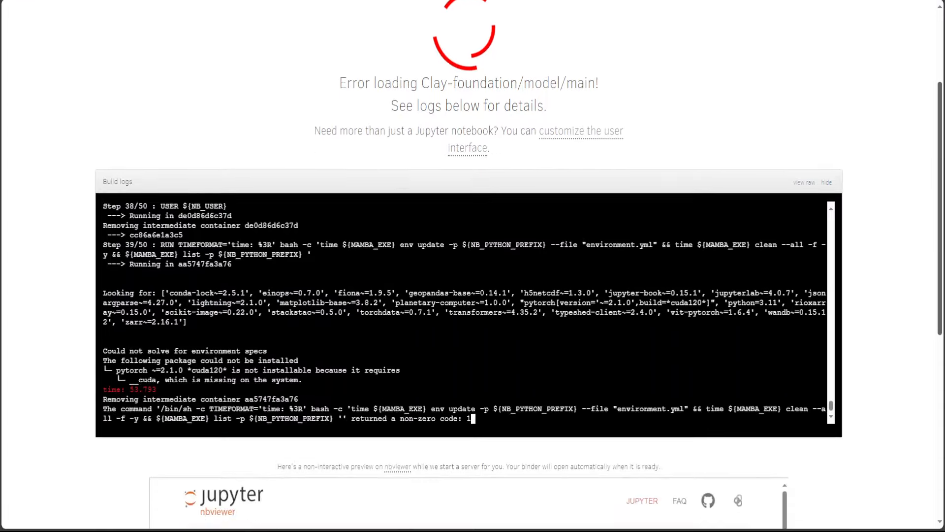
{"action": "scroll", "scroll_direction": "down", "scroll_amount": 3}
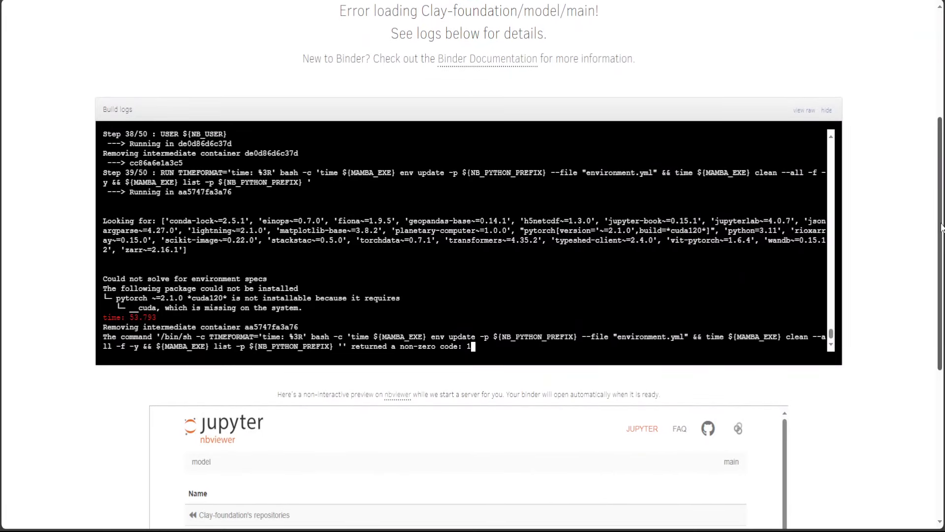
{"action": "scroll", "scroll_direction": "down", "scroll_amount": 3}
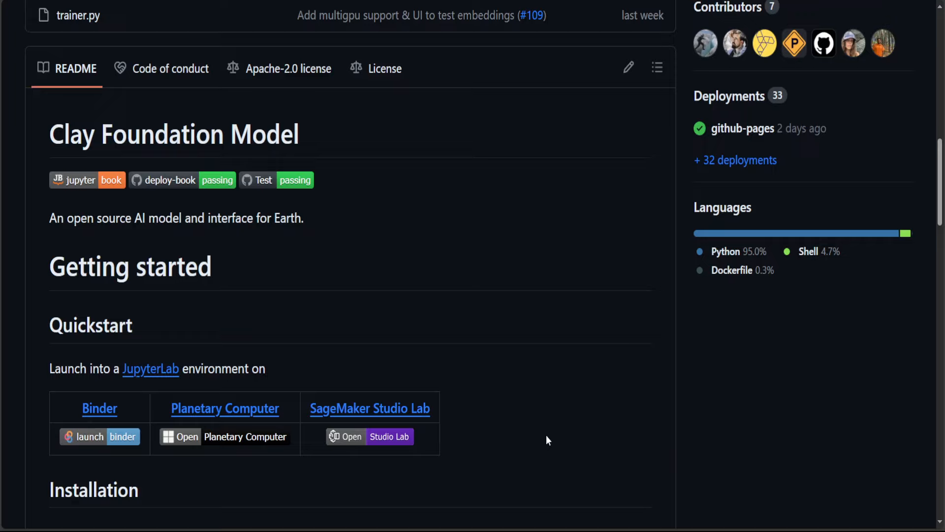
{"action": "mouse_move", "coordinate": [473, 334]}
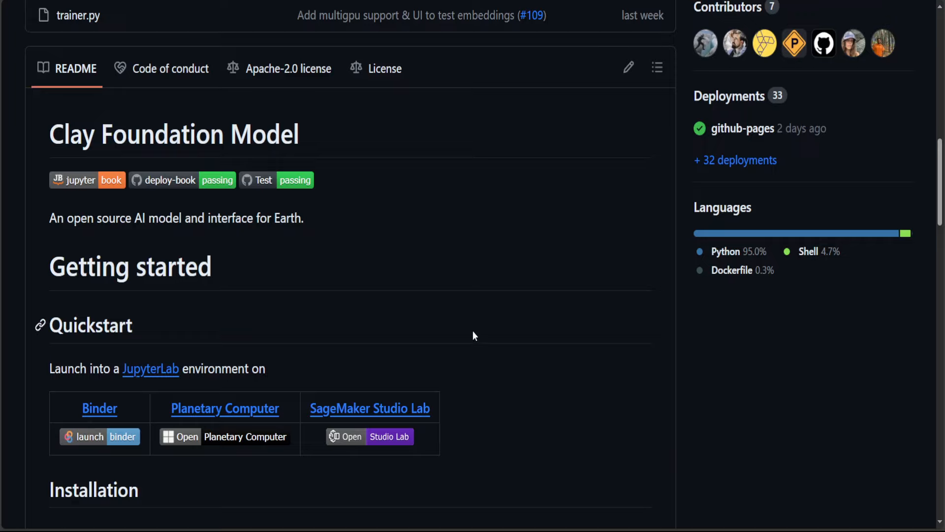
{"action": "mouse_move", "coordinate": [666, 194]}
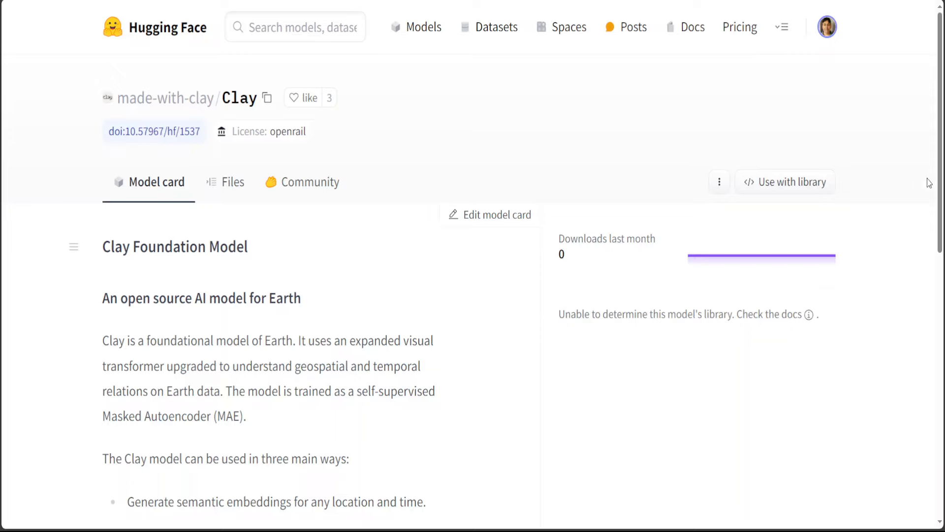
Step: Scroll the Clay model card down to its 'Where is what' list of website, code, weights and docs
{"action": "scroll", "scroll_direction": "down", "scroll_amount": 3}
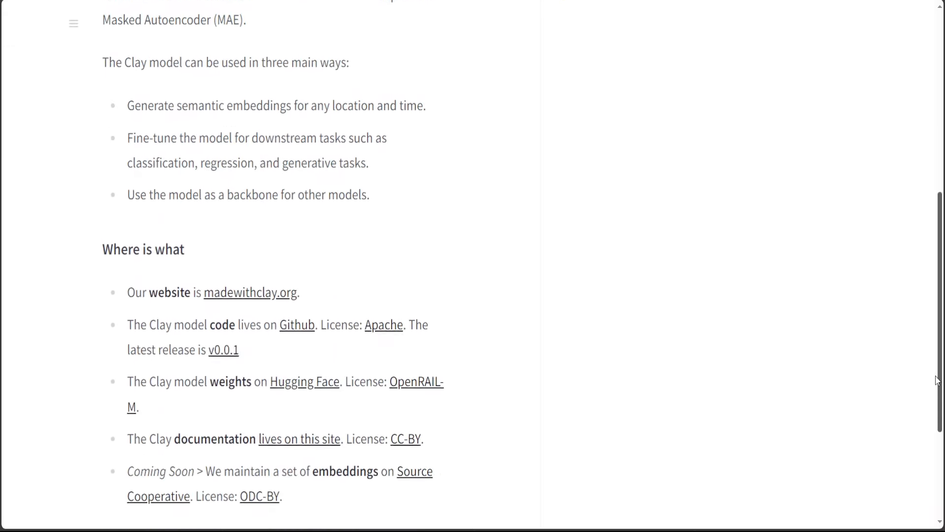
{"action": "scroll", "scroll_direction": "down", "scroll_amount": 3}
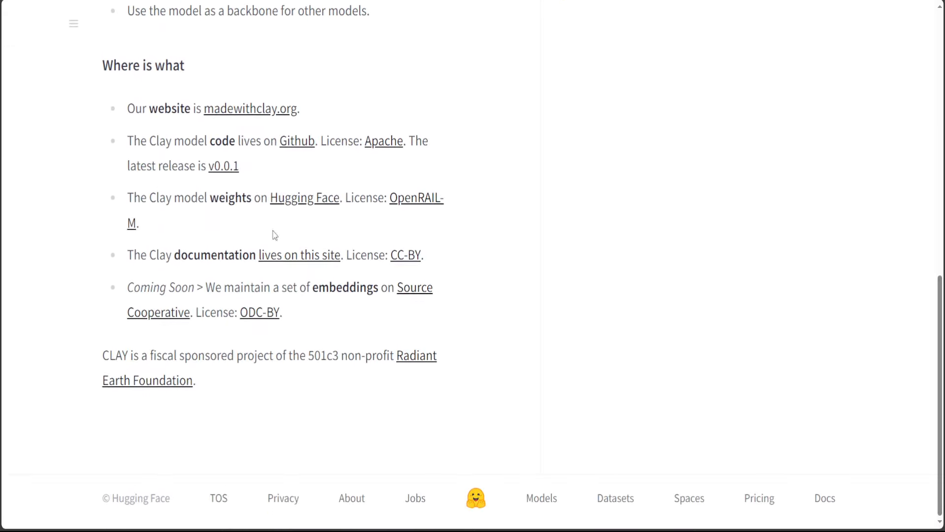
{"action": "mouse_move", "coordinate": [254, 120]}
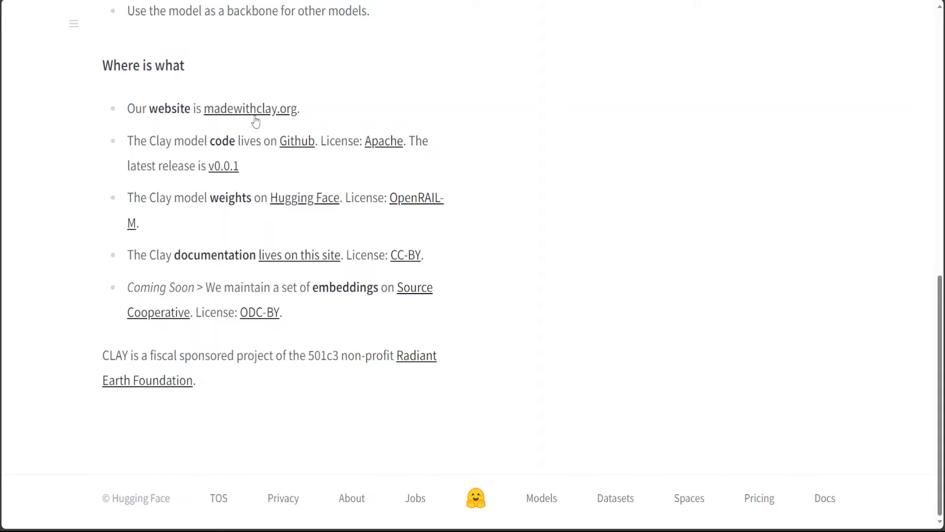
{"action": "mouse_move", "coordinate": [938, 423]}
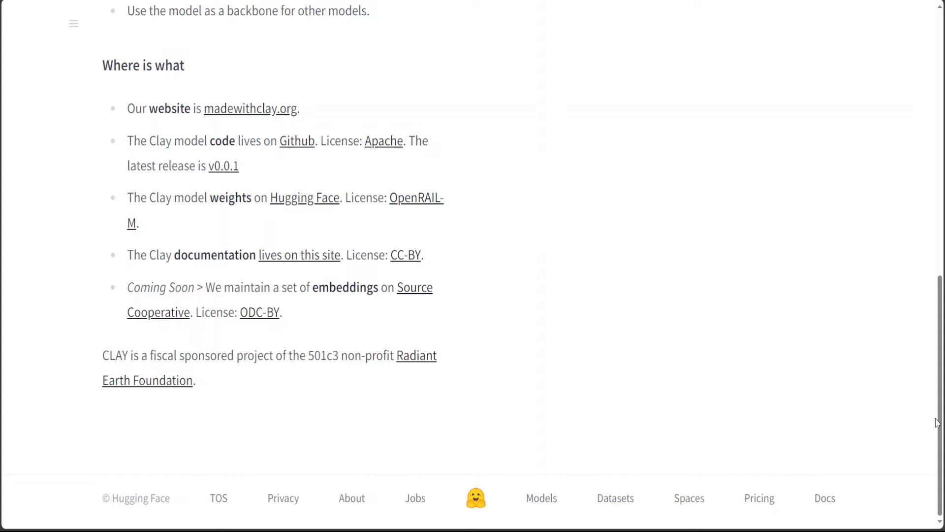
{"action": "mouse_move", "coordinate": [790, 431]}
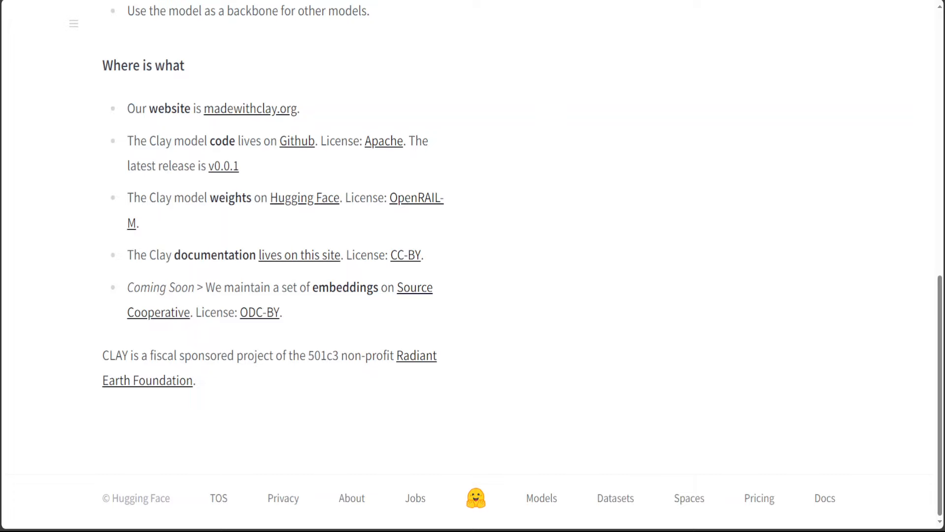
{"action": "mouse_move", "coordinate": [279, 259]}
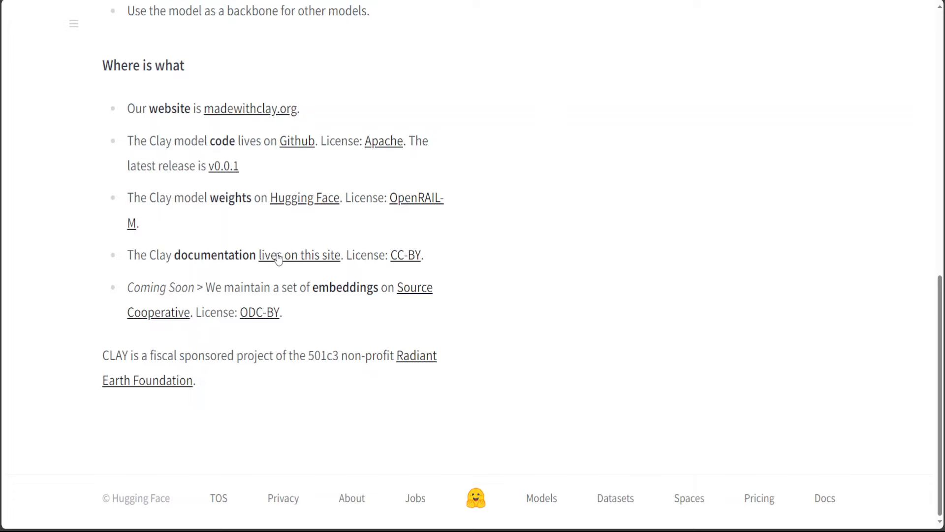
{"action": "mouse_move", "coordinate": [921, 414]}
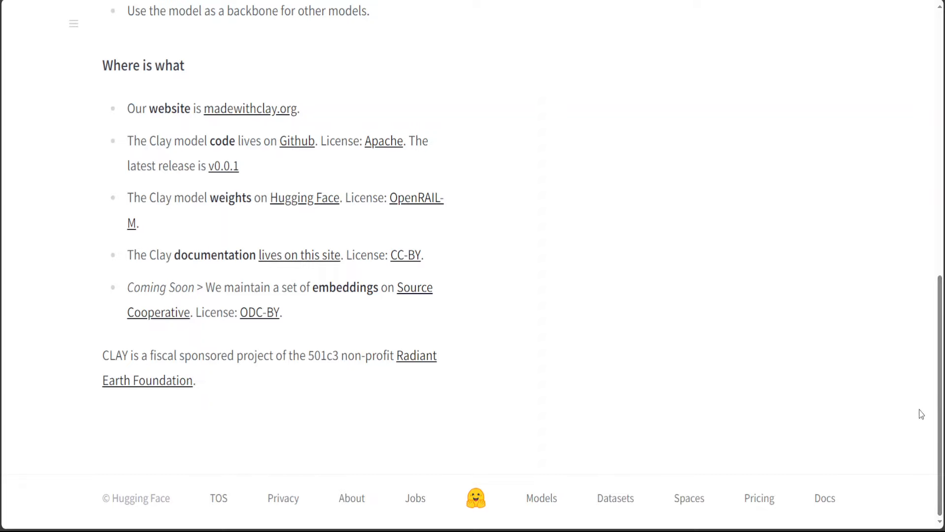
{"action": "mouse_move", "coordinate": [941, 442]}
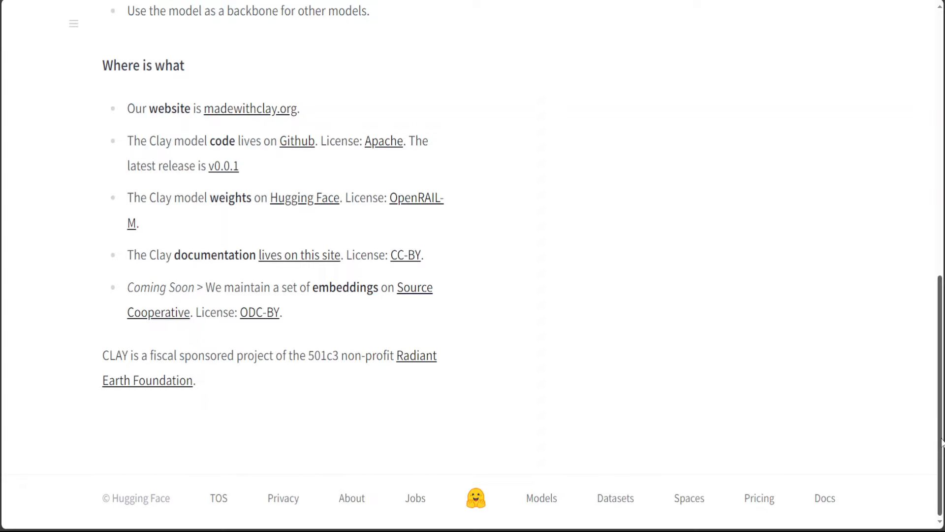
{"action": "mouse_move", "coordinate": [292, 346]}
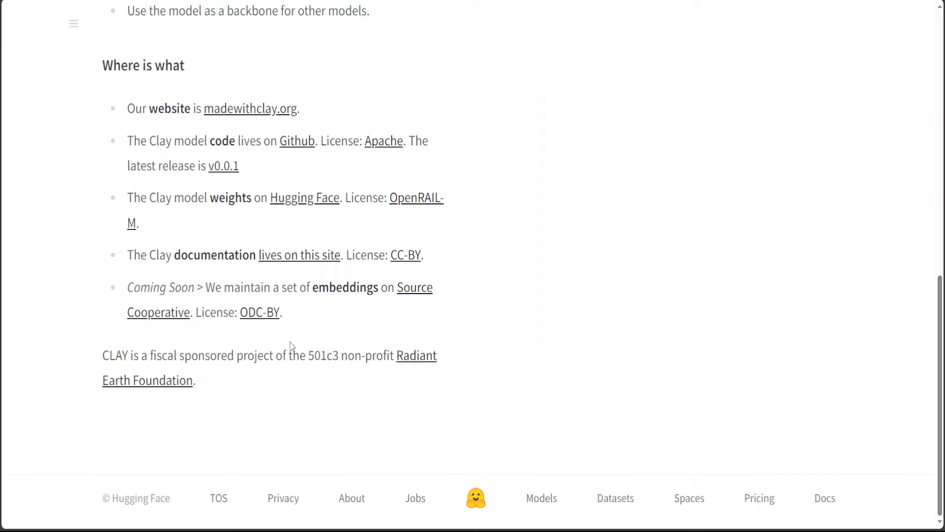
{"action": "mouse_move", "coordinate": [489, 276]}
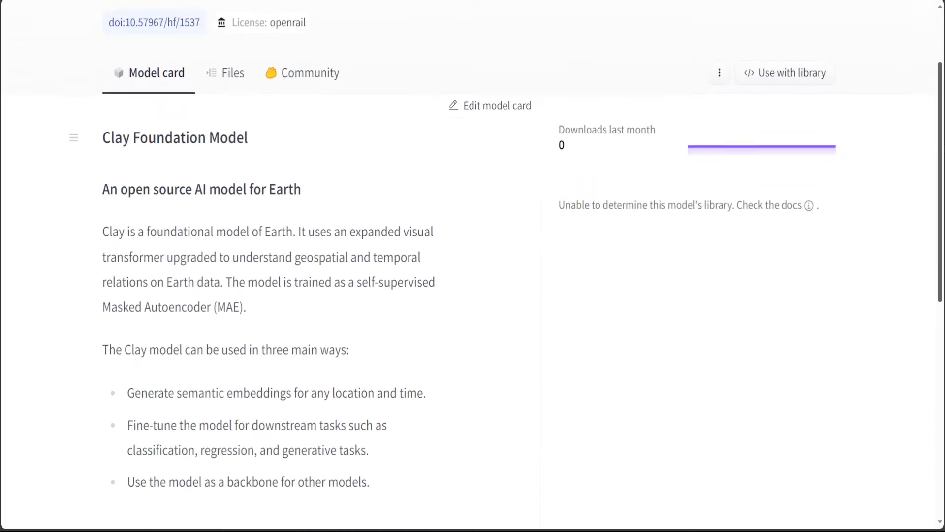
Step: Show the made-with-clay/Clay repository file list with the two 511 MB v0.0 and v0.1 checkpoints and README
{"action": "left_click", "coordinate": [233, 73]}
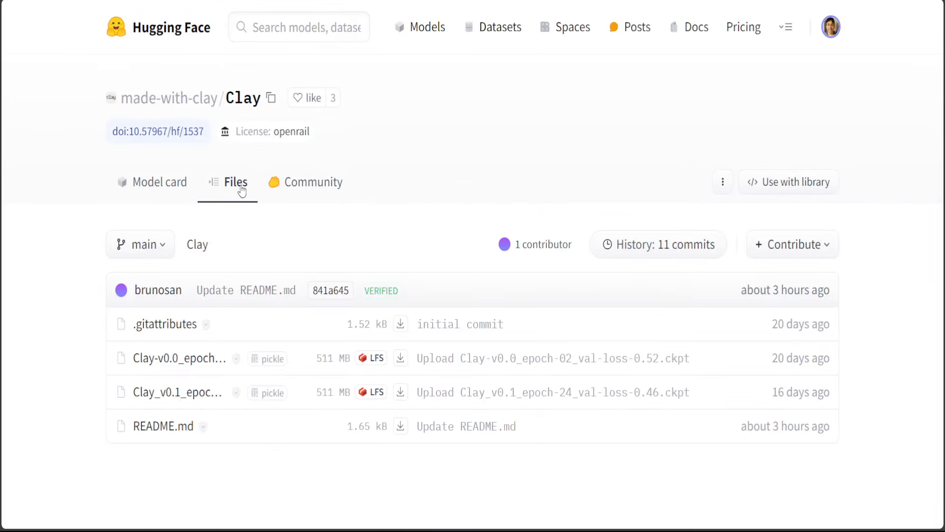
{"action": "mouse_move", "coordinate": [178, 359]}
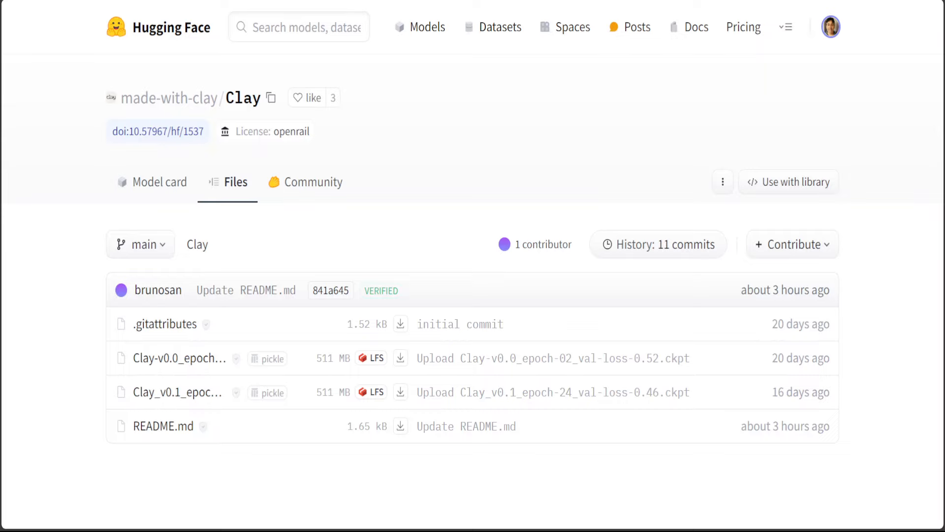
{"action": "mouse_move", "coordinate": [197, 244]}
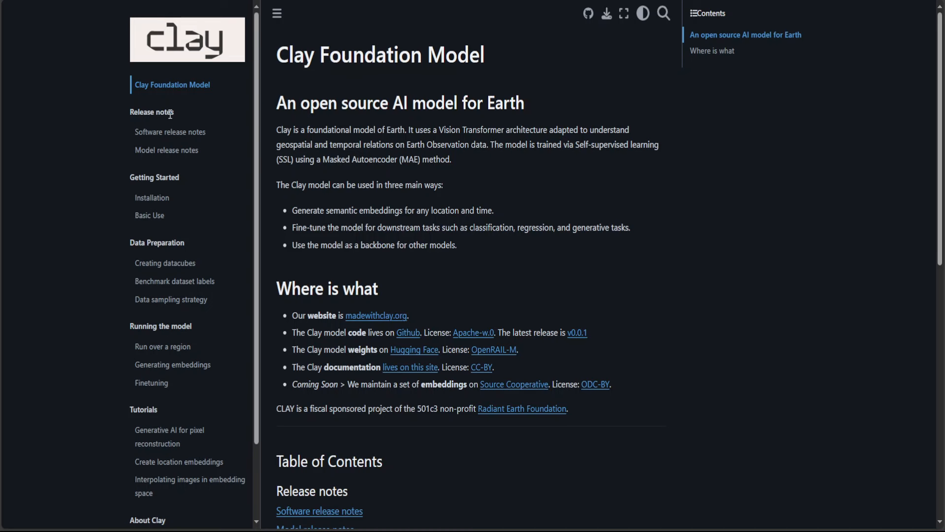
{"action": "mouse_move", "coordinate": [258, 400]}
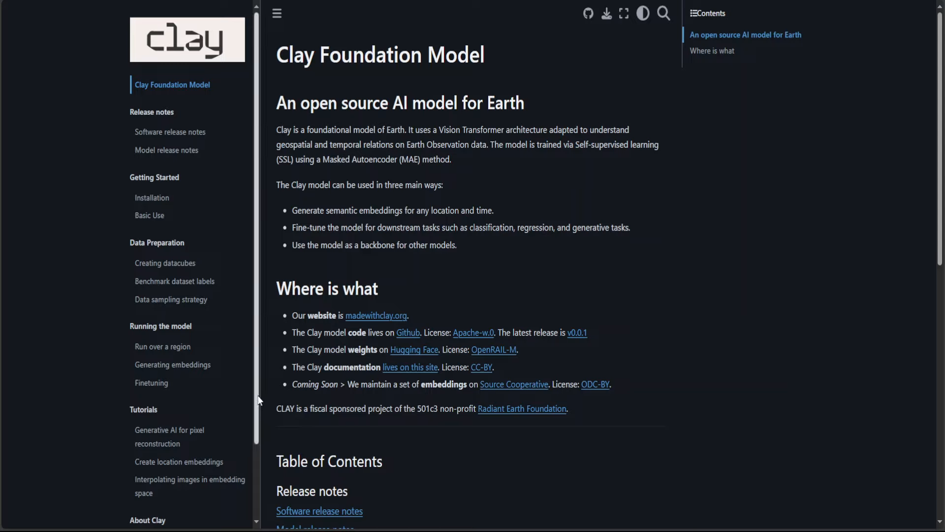
Step: Scroll the documentation sidebar down to the About Clay links
{"action": "scroll", "scroll_direction": "down", "scroll_amount": 3}
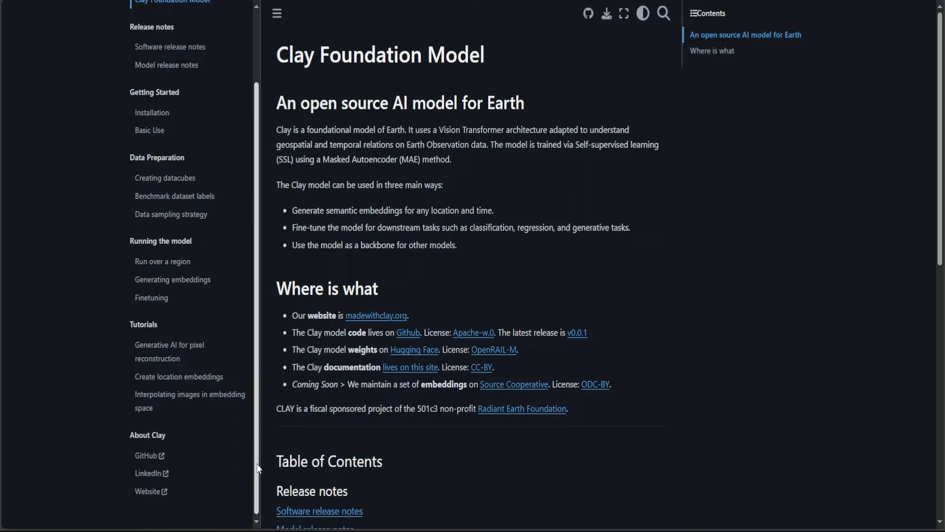
{"action": "mouse_move", "coordinate": [550, 242]}
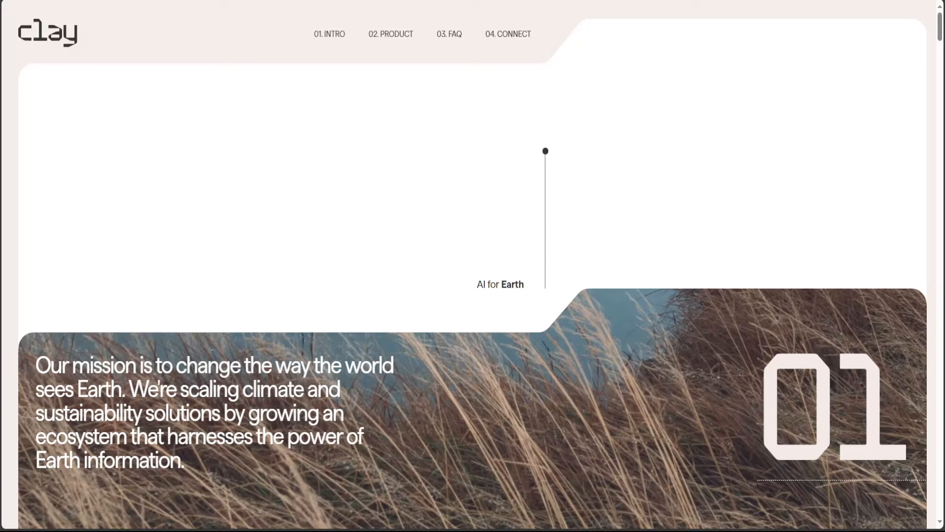
Step: Scroll the madewithclay.org homepage from the mission statement down to the 02 section calling Clay ChatGPT for Earth
{"action": "scroll", "scroll_direction": "down", "scroll_amount": 3}
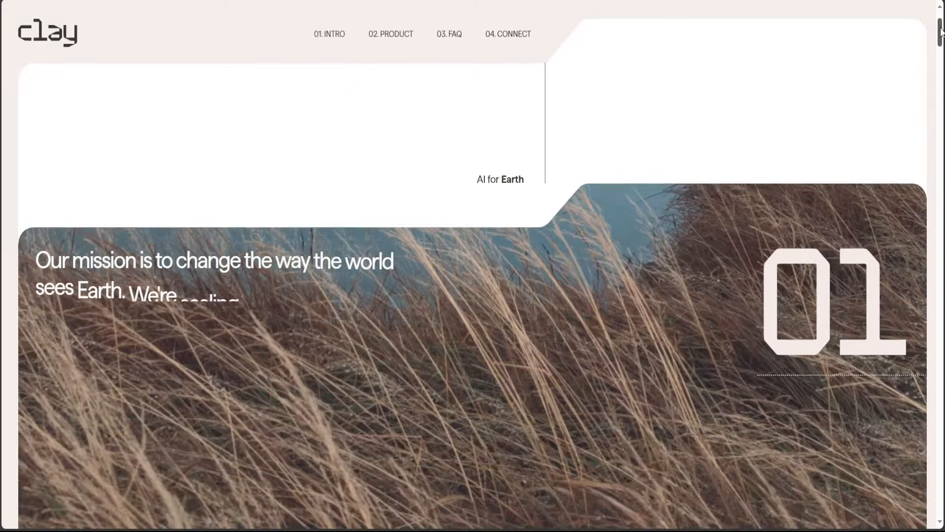
{"action": "scroll", "scroll_direction": "down", "scroll_amount": 3}
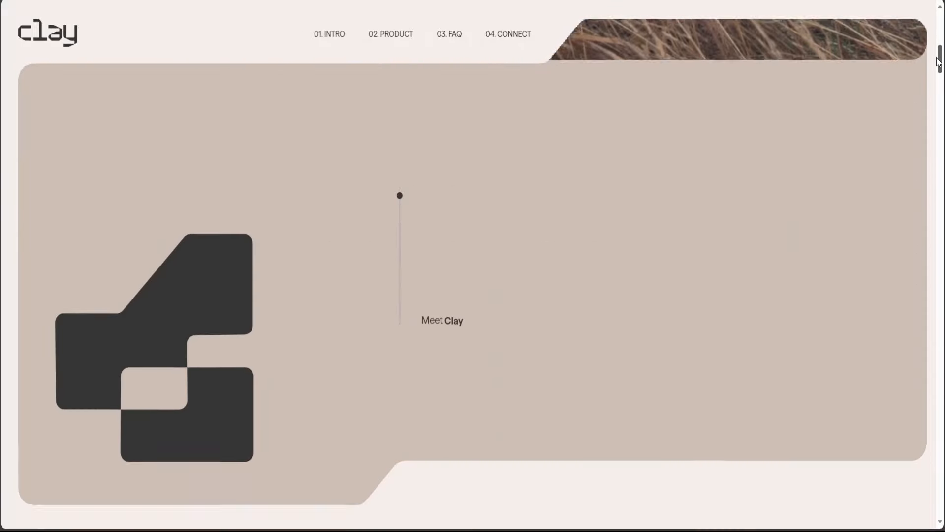
{"action": "scroll", "scroll_direction": "down", "scroll_amount": 3}
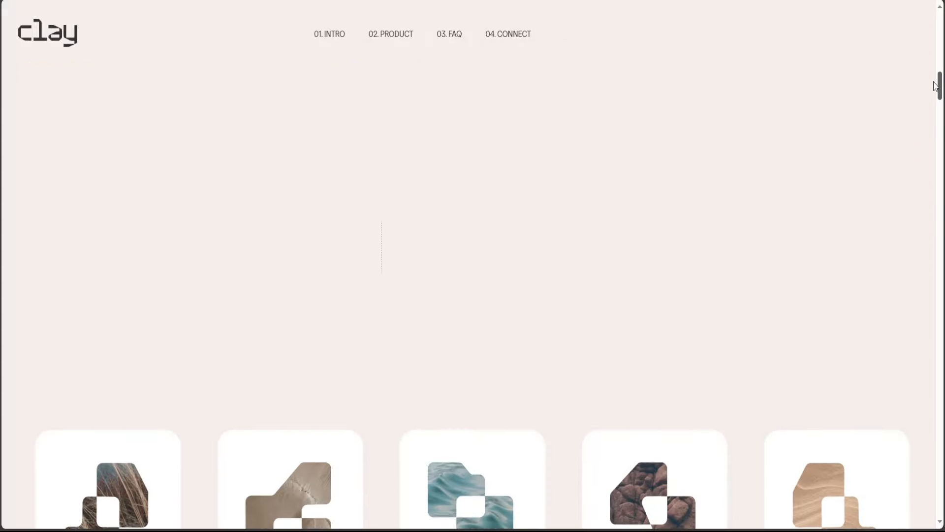
{"action": "scroll", "scroll_direction": "down", "scroll_amount": 3}
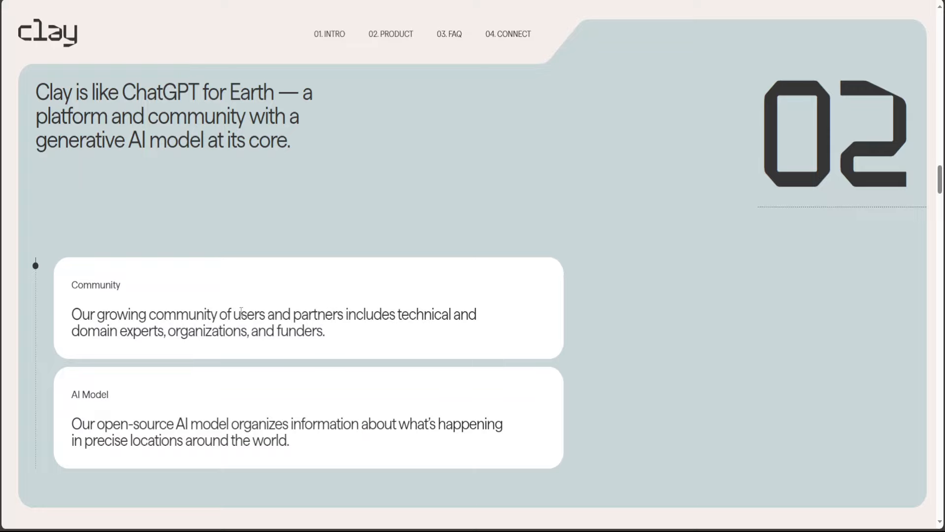
{"action": "mouse_move", "coordinate": [241, 309]}
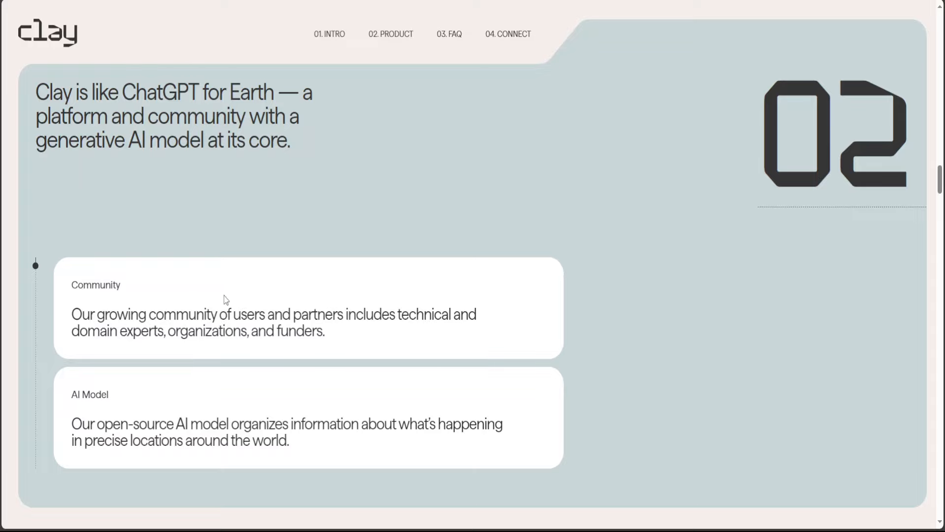
{"action": "mouse_move", "coordinate": [650, 293]}
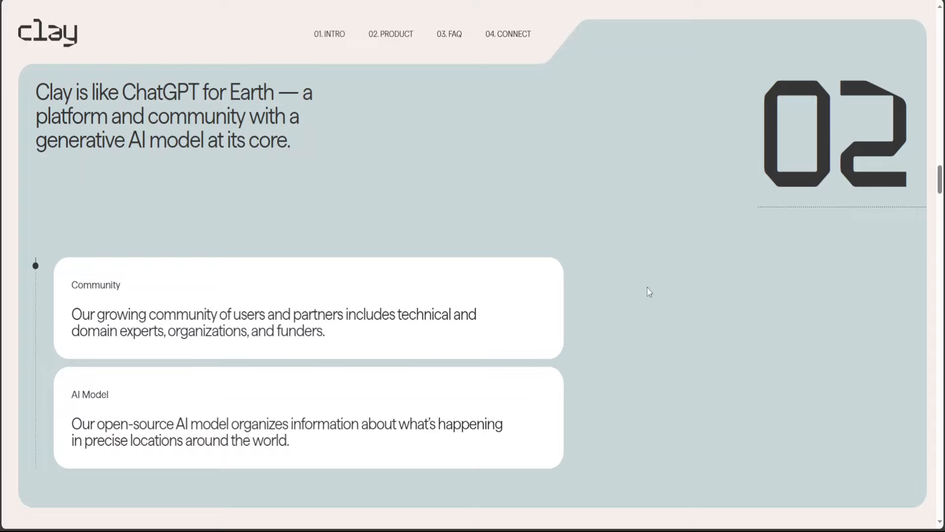